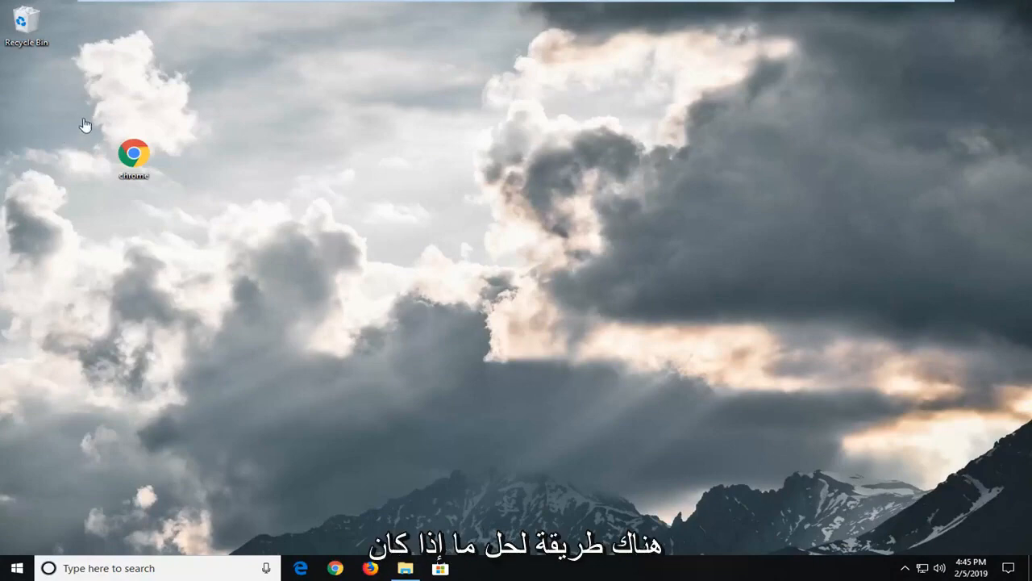
pyautogui.moveTo(100, 123)
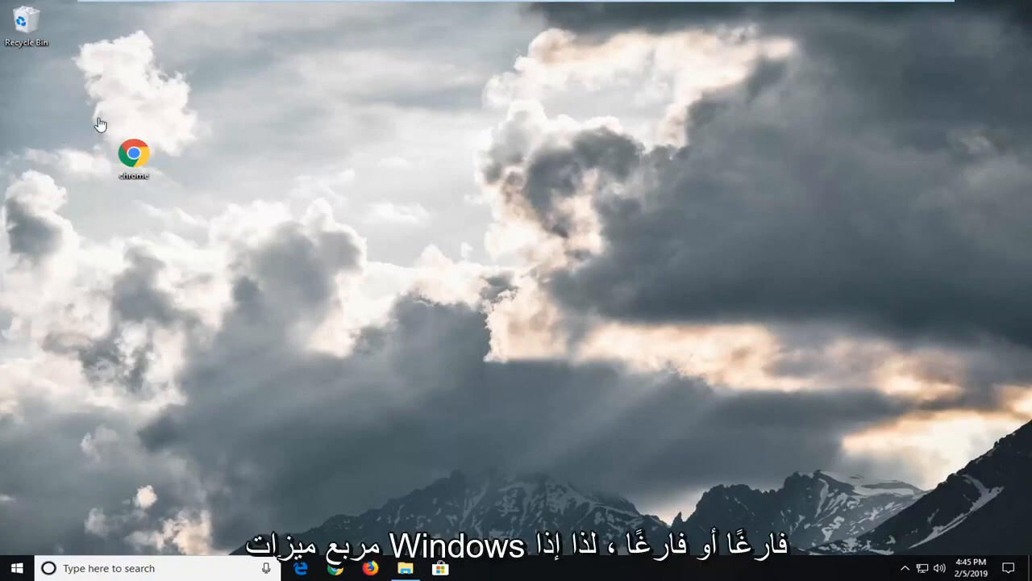
pyautogui.moveTo(597, 460)
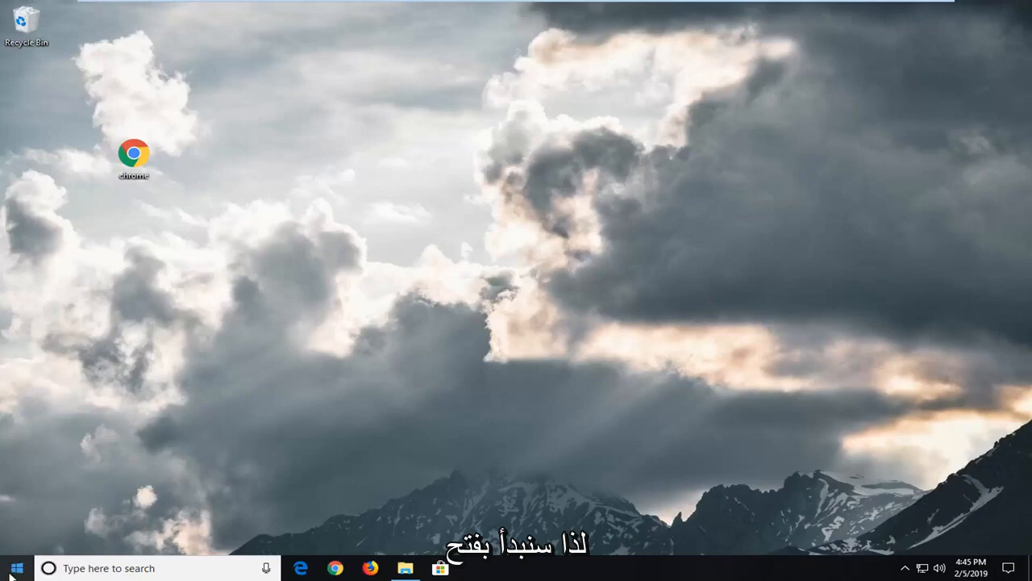
# - Search 'services' from Start and launch the Services console
pyautogui.click(12, 568)
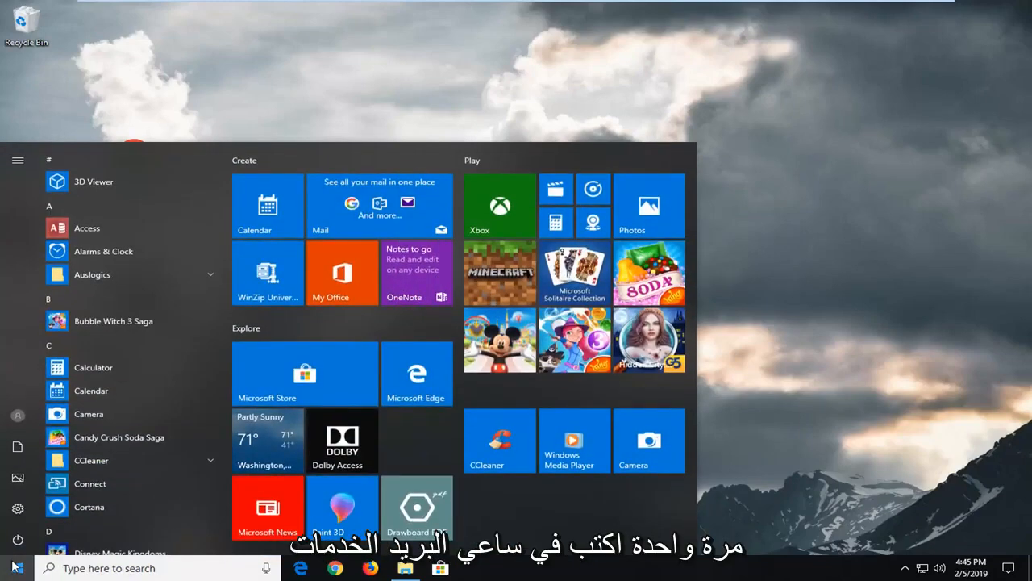
pyautogui.write('services')
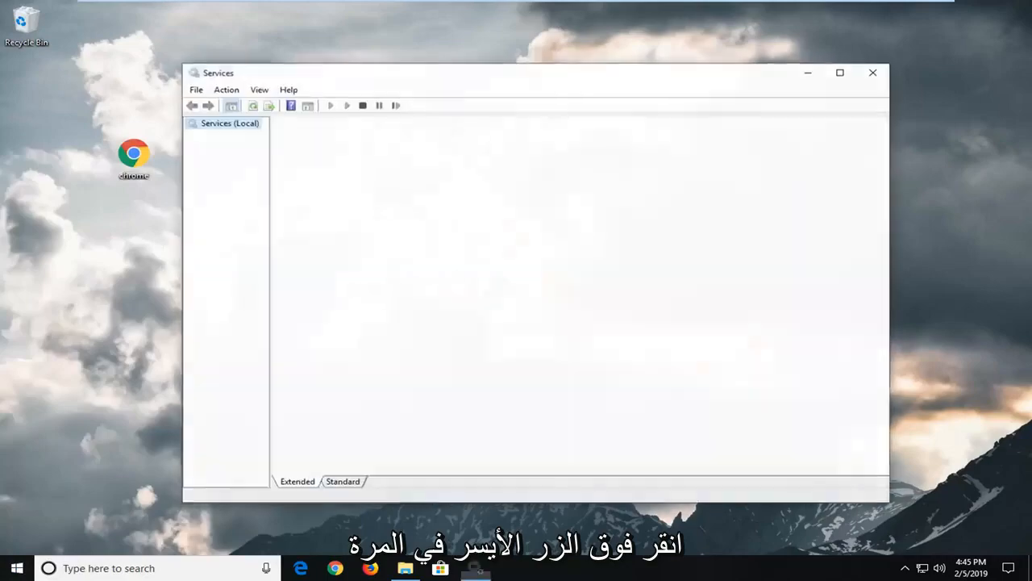
# - Scroll the local services list and select Windows Modules Installer
pyautogui.click(230, 123)
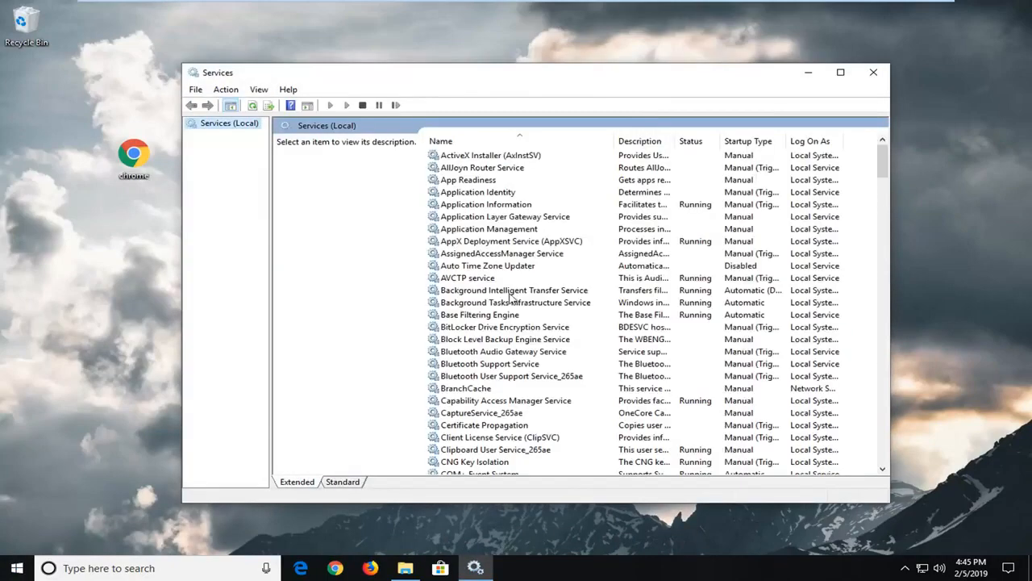
pyautogui.click(513, 289)
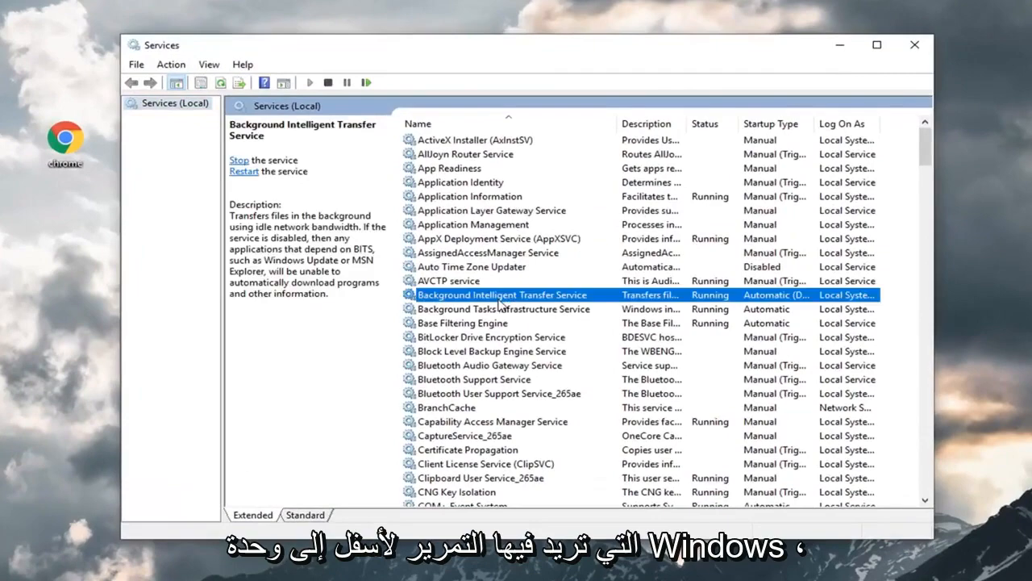
pyautogui.scroll(-3)
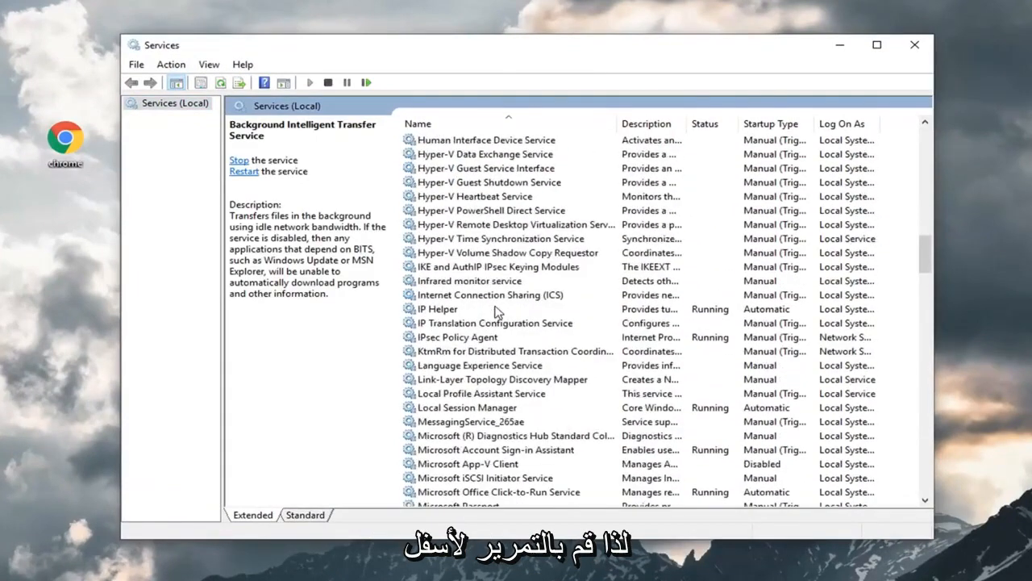
pyautogui.scroll(-3)
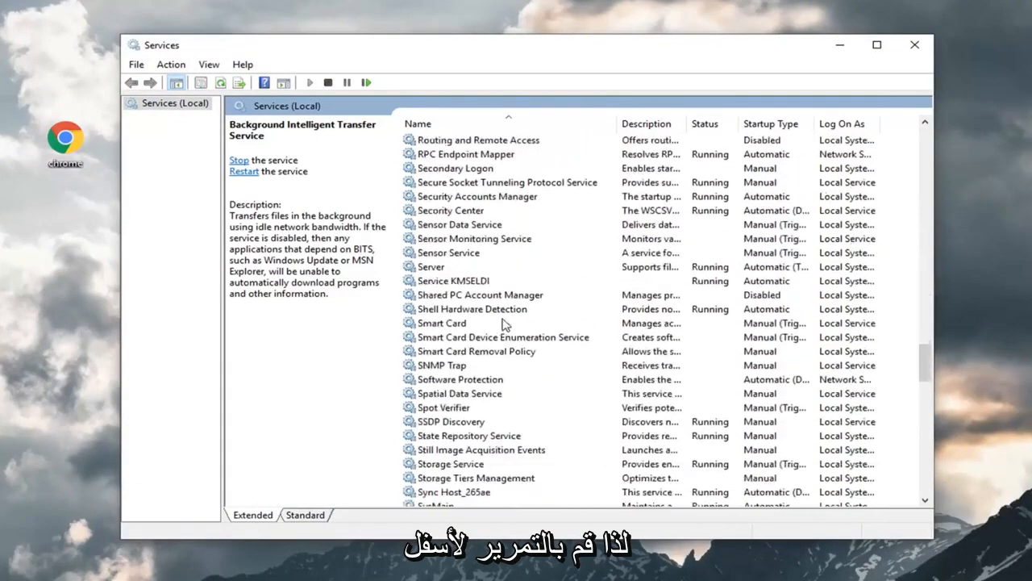
pyautogui.scroll(-3)
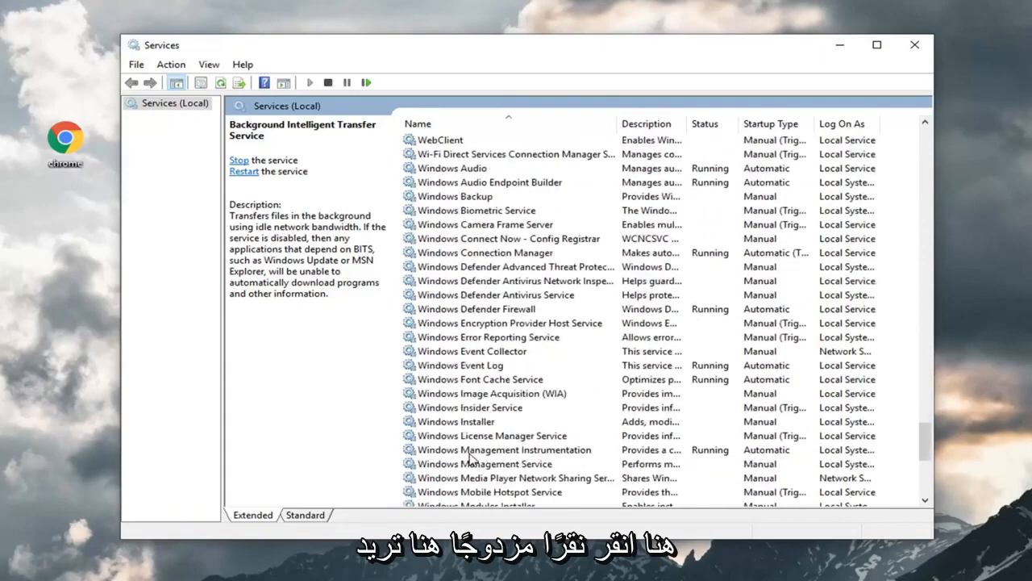
pyautogui.click(477, 463)
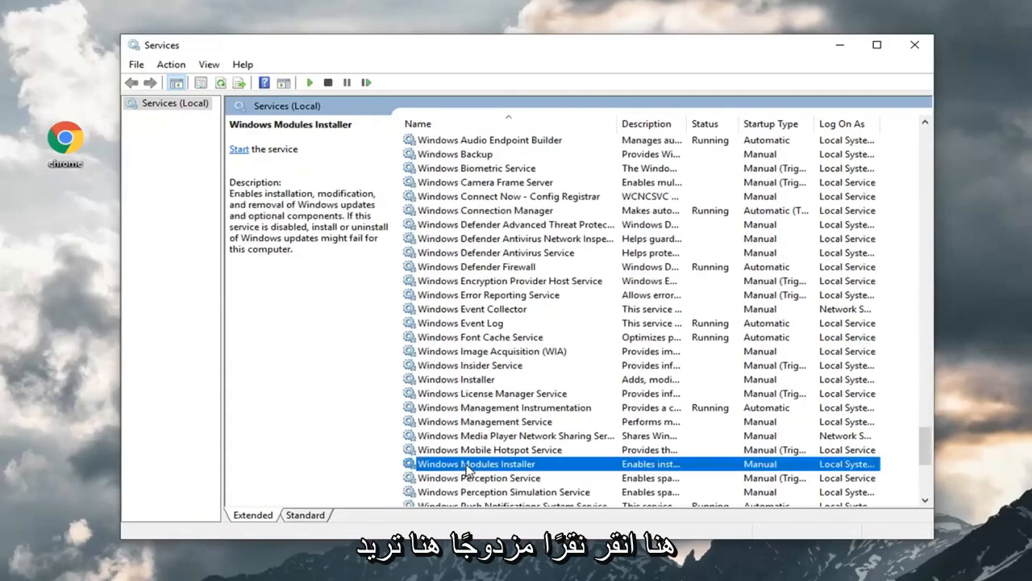
# - Set Windows Modules Installer's startup type to Automatic, start it, confirm, and close Services
pyautogui.doubleClick(476, 463)
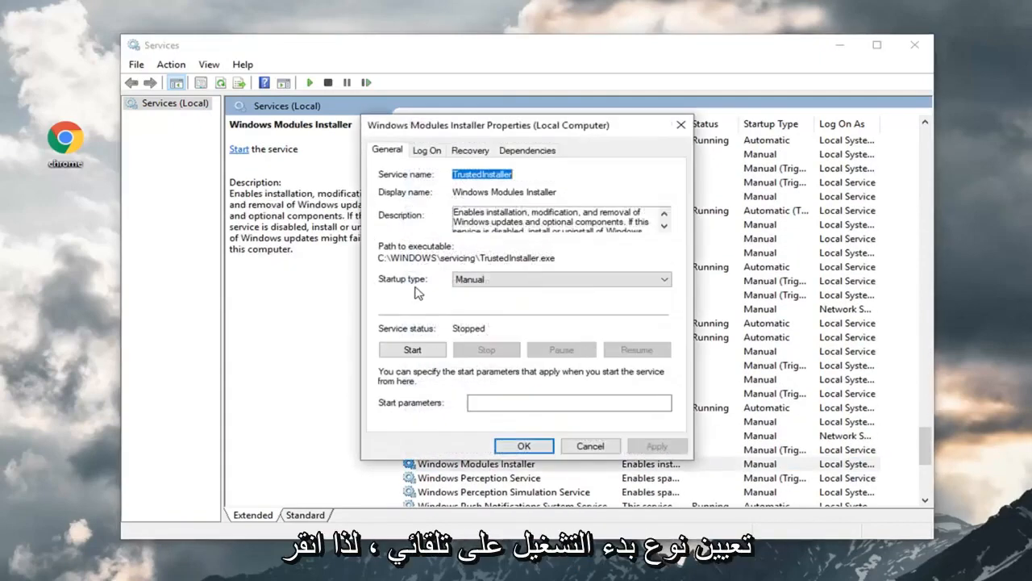
pyautogui.click(665, 279)
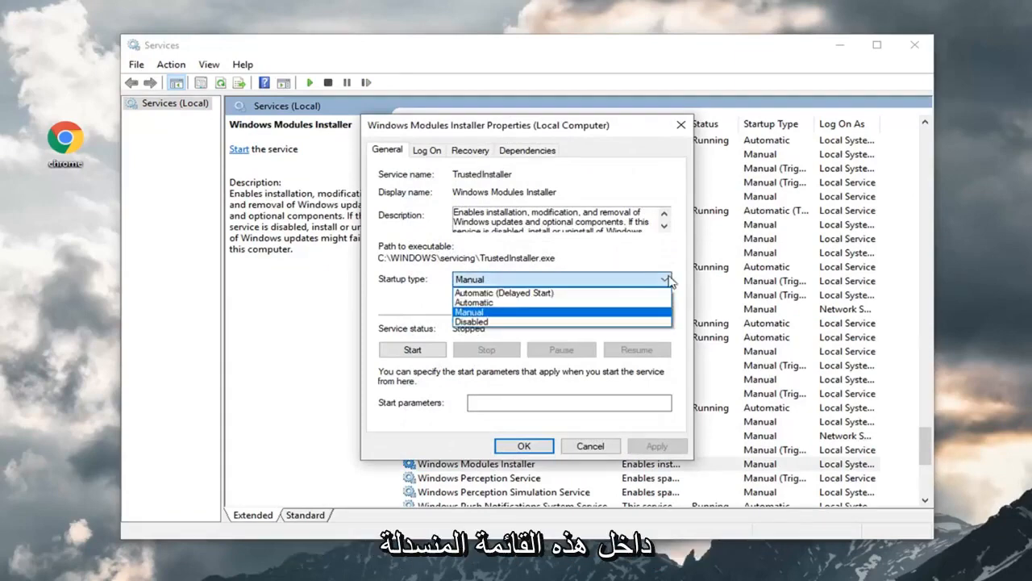
pyautogui.click(474, 303)
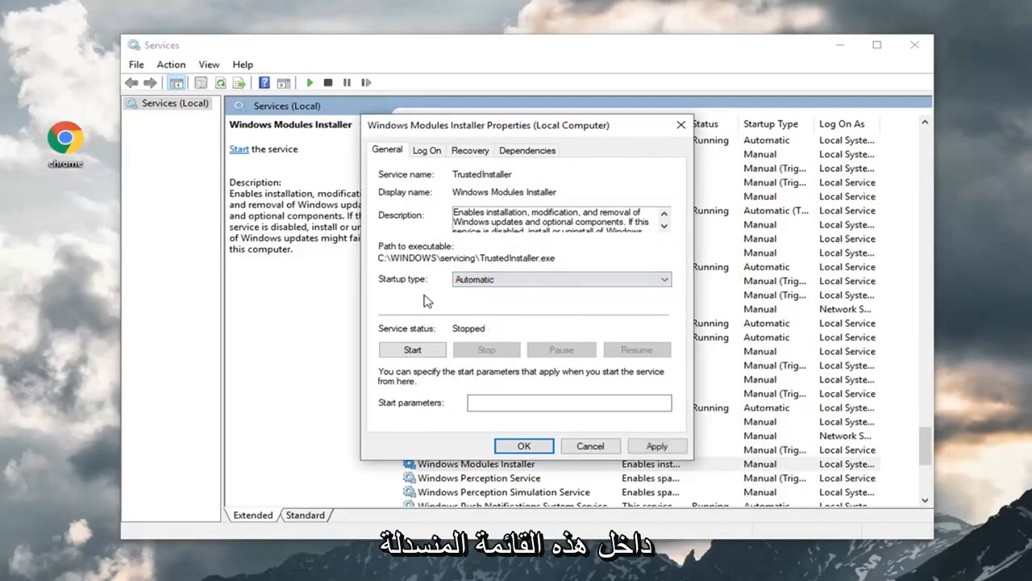
pyautogui.moveTo(408, 337)
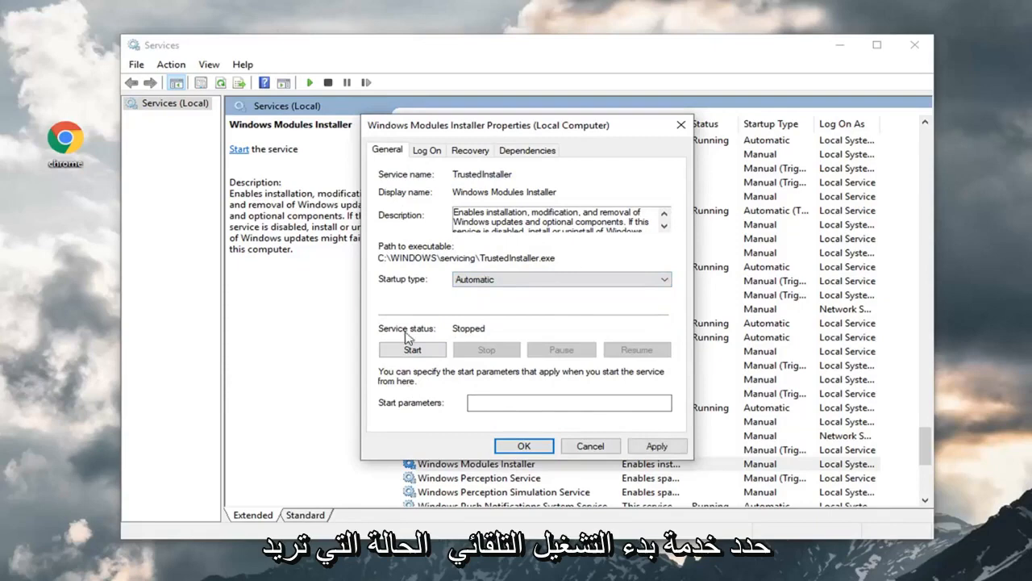
pyautogui.click(413, 349)
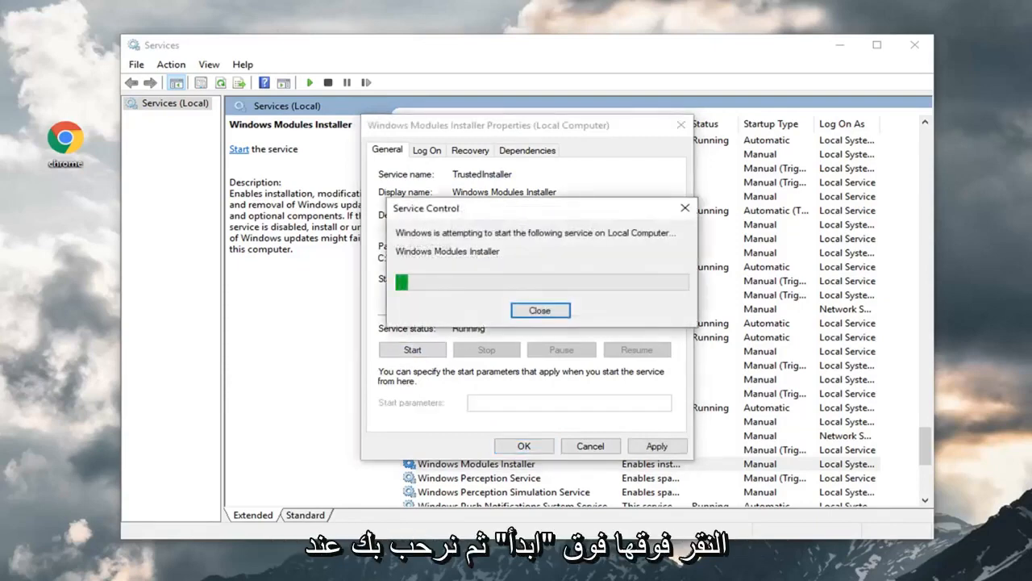
pyautogui.click(540, 309)
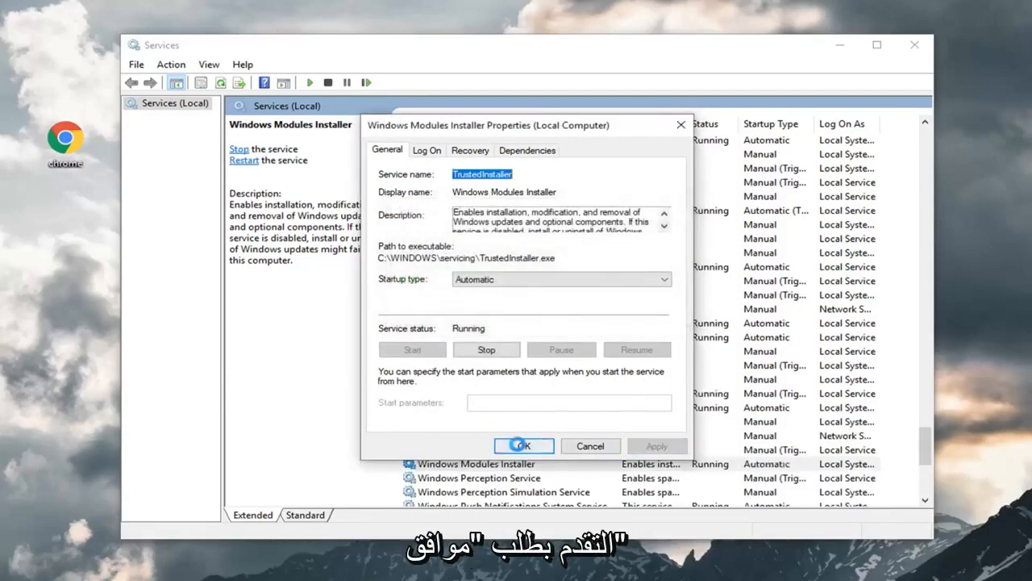
pyautogui.click(522, 445)
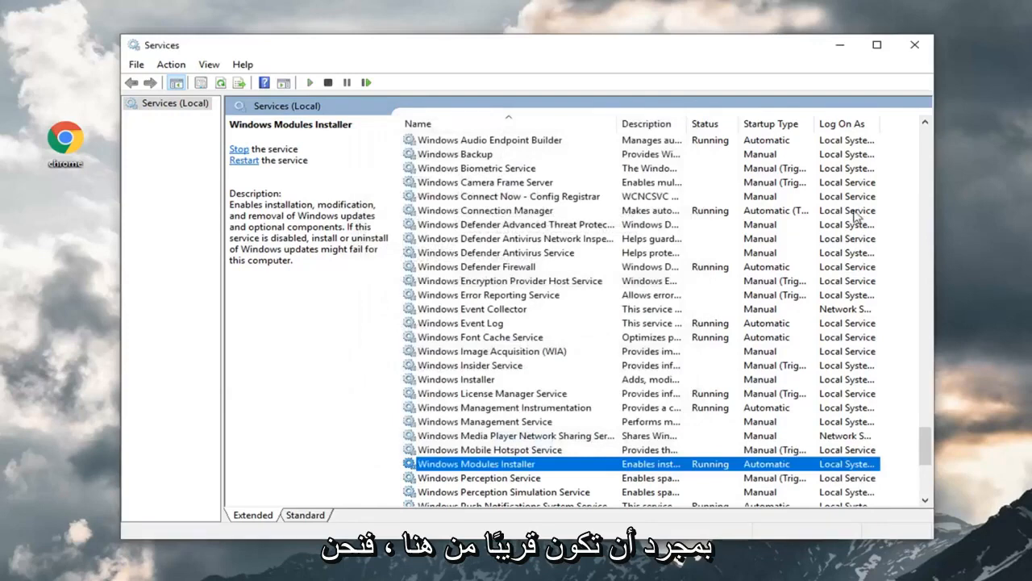
pyautogui.click(914, 44)
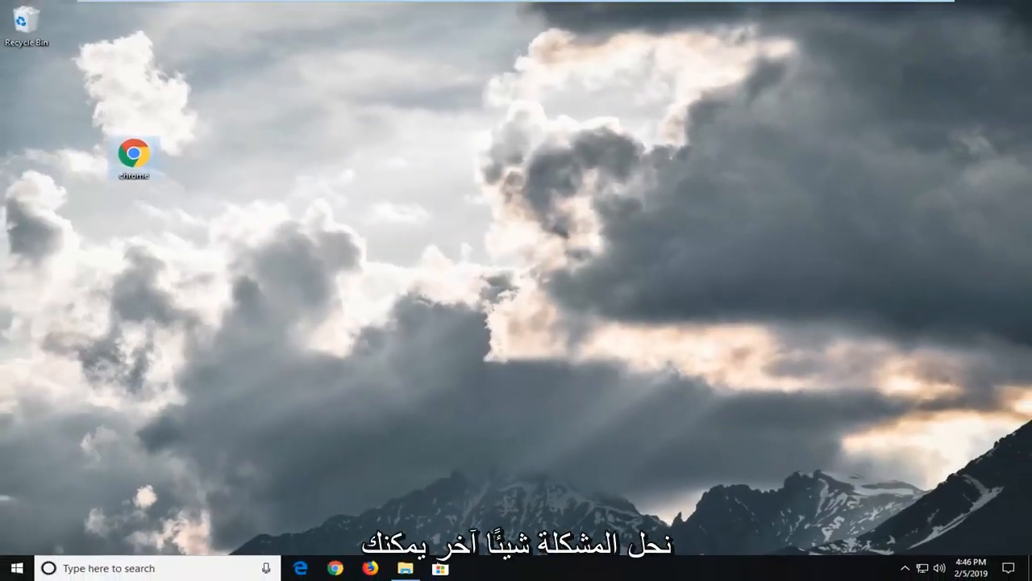
# - Search 'cmd' and run Command Prompt as administrator, approving the UAC prompt
pyautogui.click(15, 568)
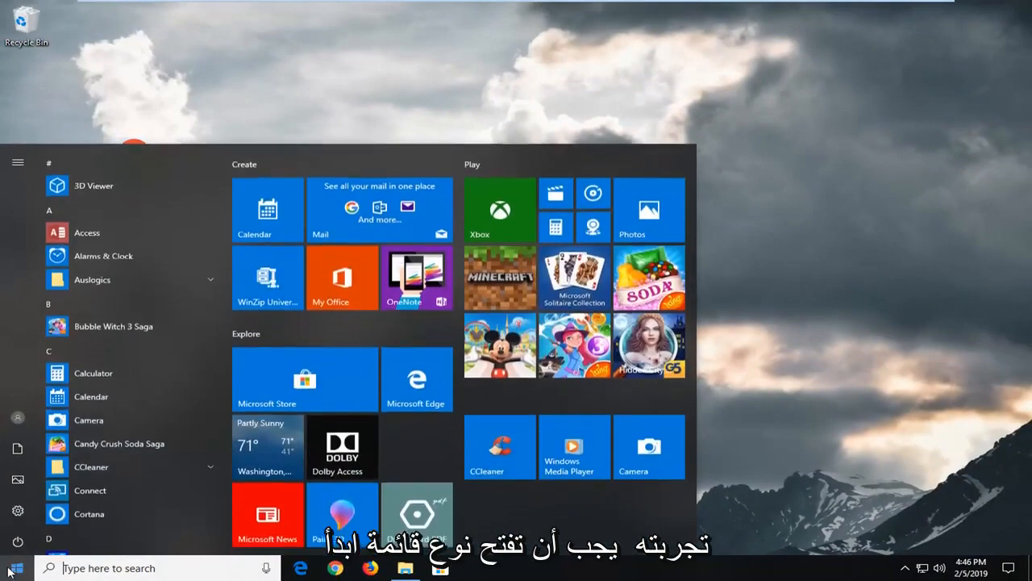
pyautogui.write('cmd')
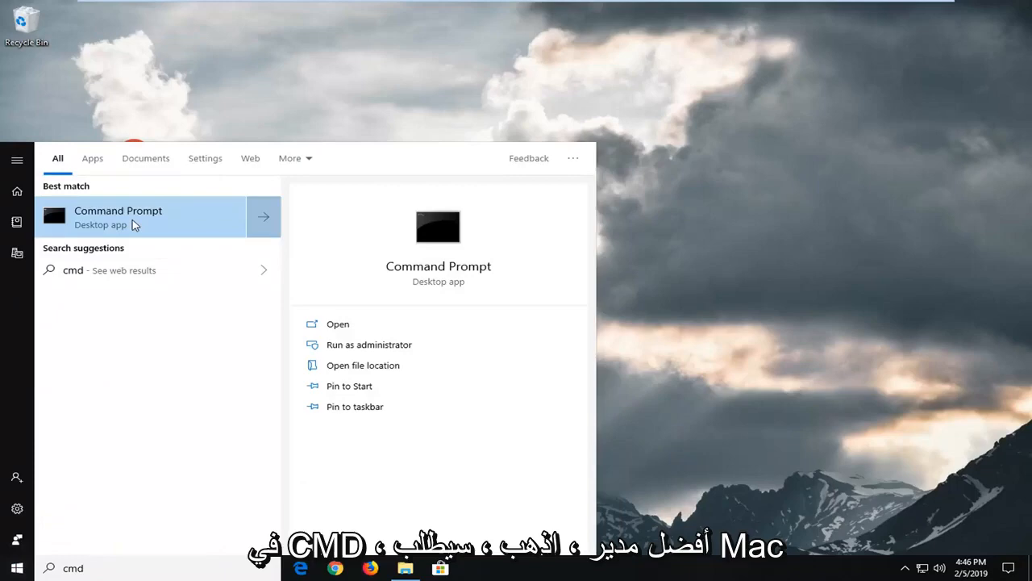
pyautogui.rightClick(118, 216)
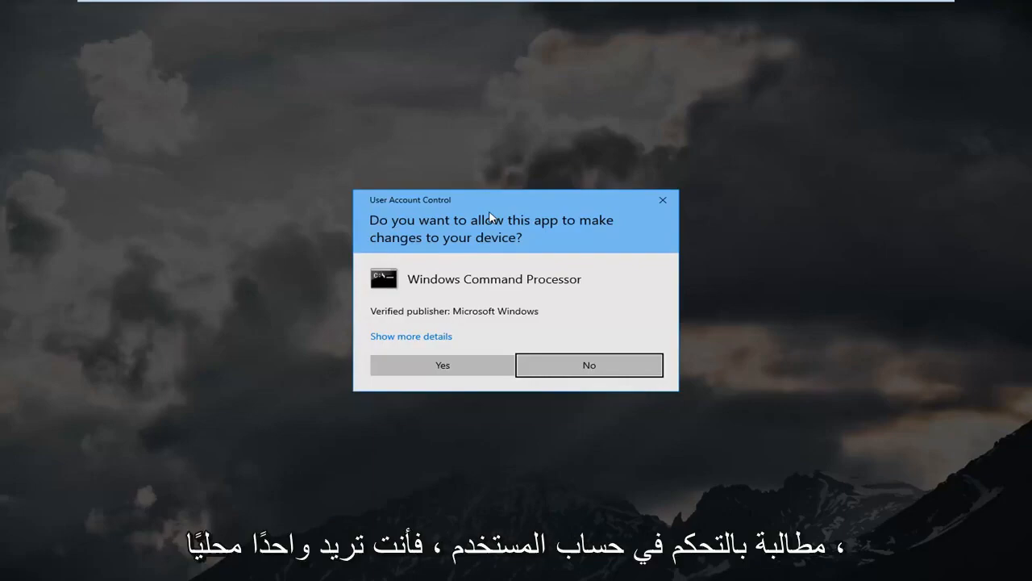
pyautogui.click(442, 365)
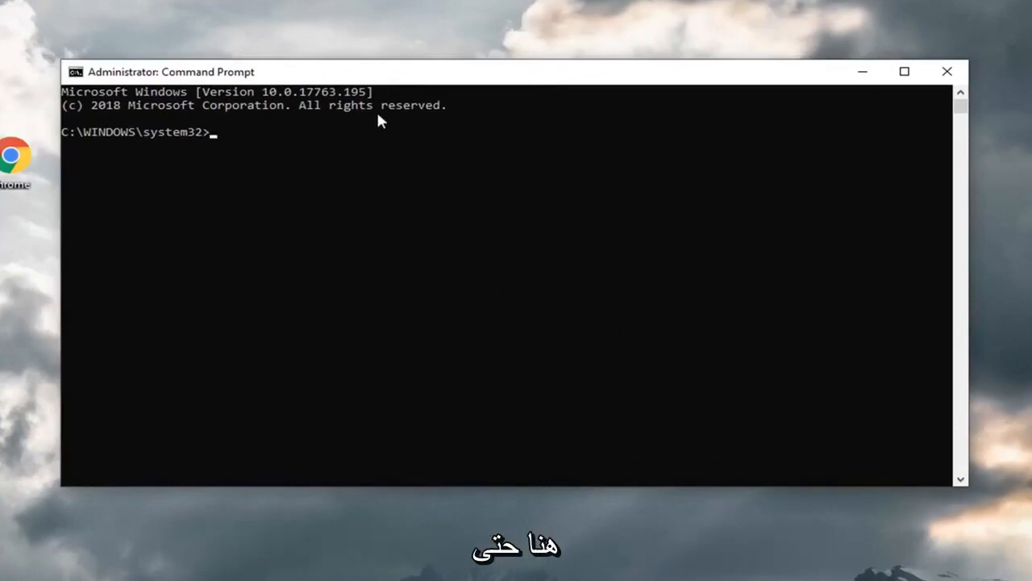
# - Run sfc /scannow at the elevated prompt to begin the system file check
pyautogui.write('sfc')
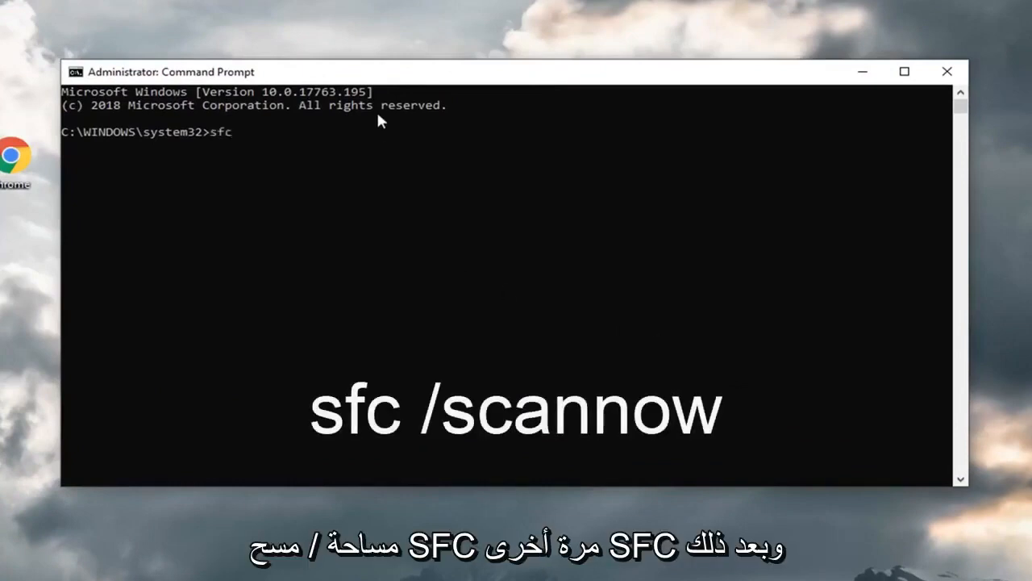
pyautogui.write('/scan')
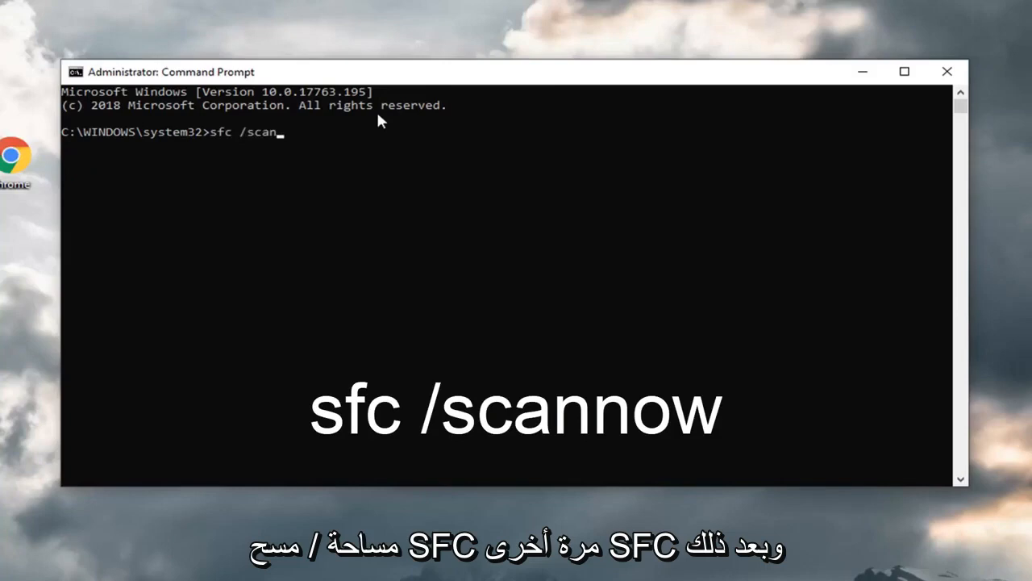
pyautogui.write('now')
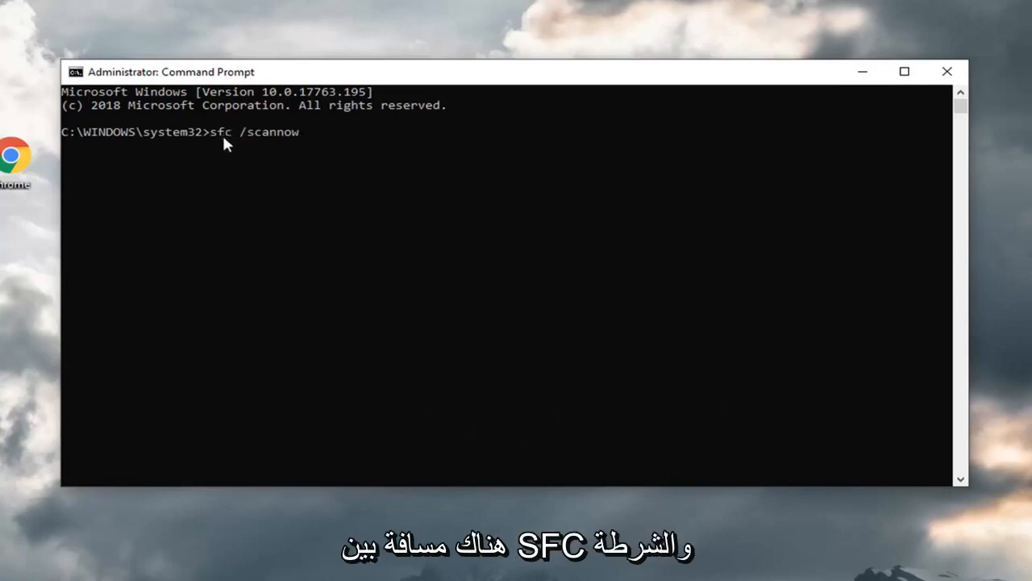
pyautogui.moveTo(269, 179)
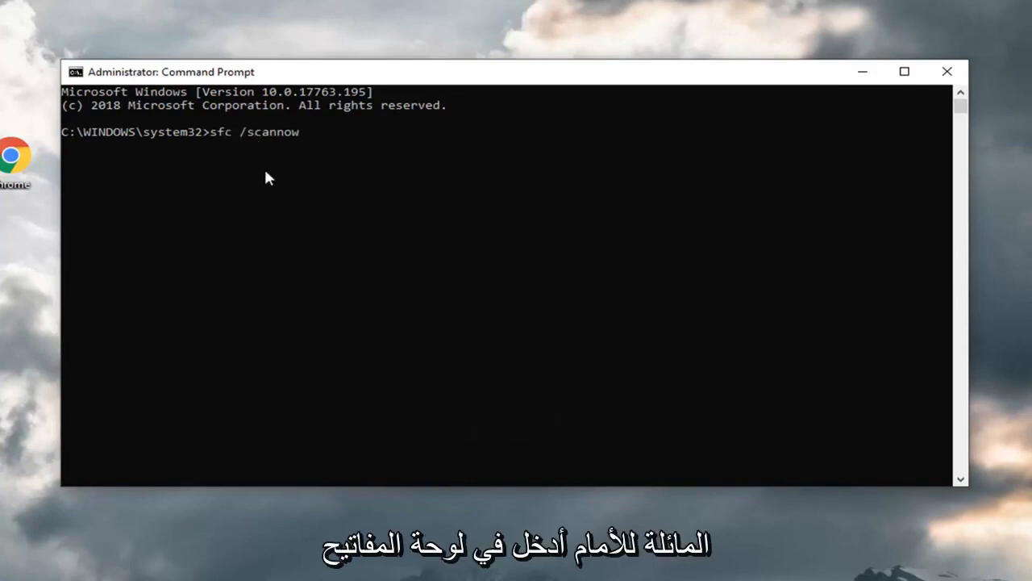
pyautogui.press('Return')
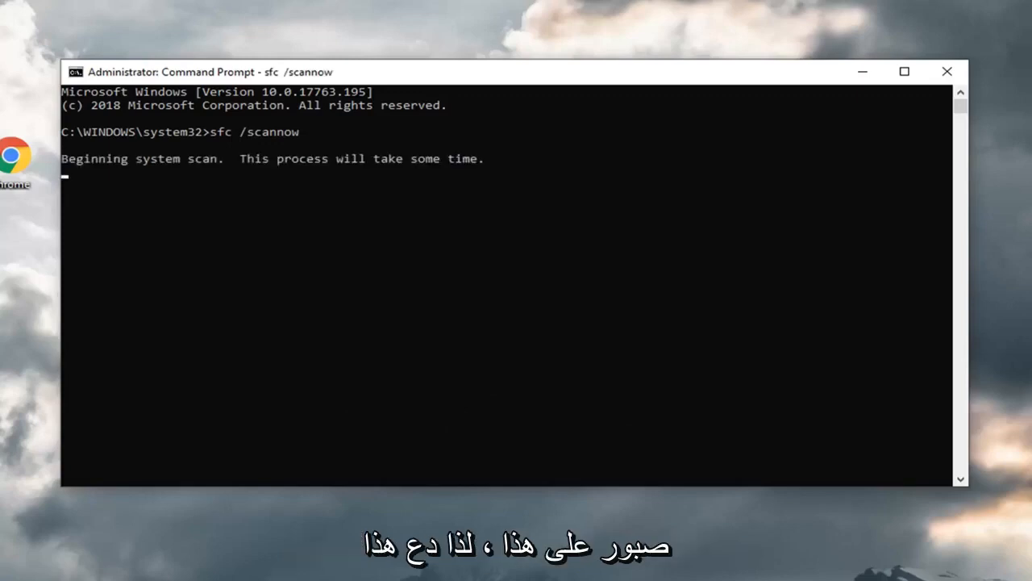
pyautogui.moveTo(606, 234)
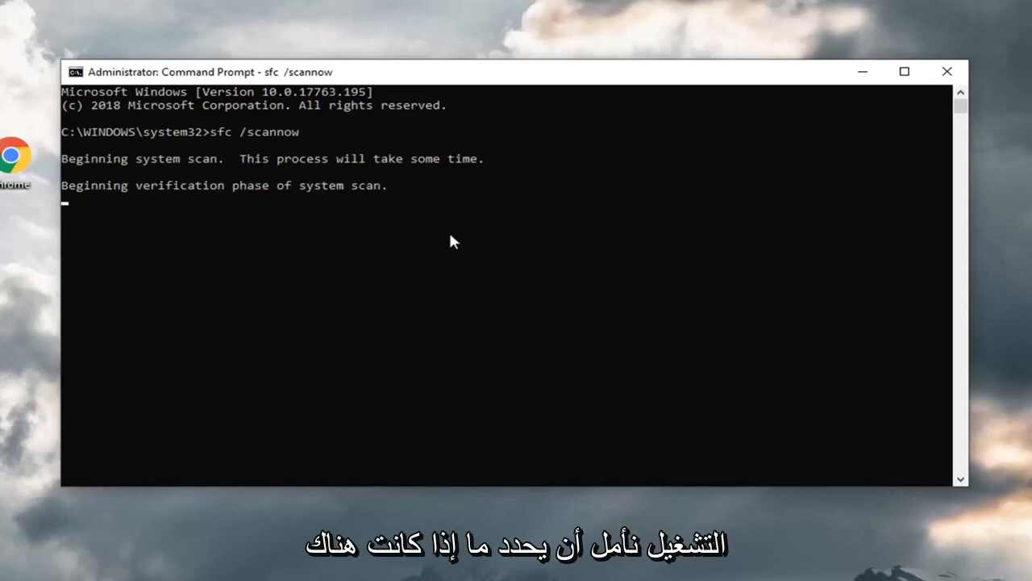
pyautogui.moveTo(562, 217)
pyautogui.write('cm')
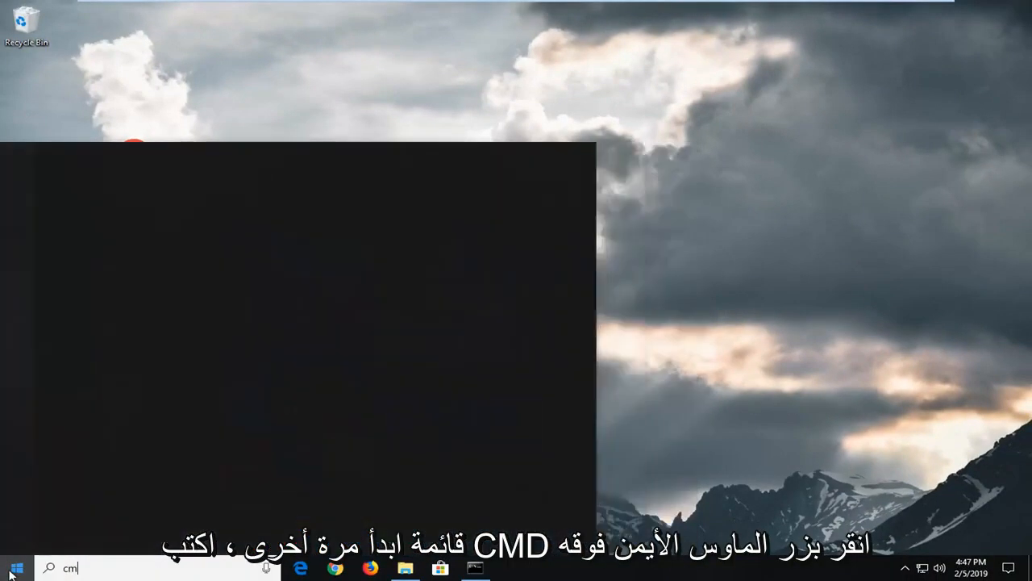
# - Launch a second administrator Command Prompt from the cmd search, approving UAC
pyautogui.write('d')
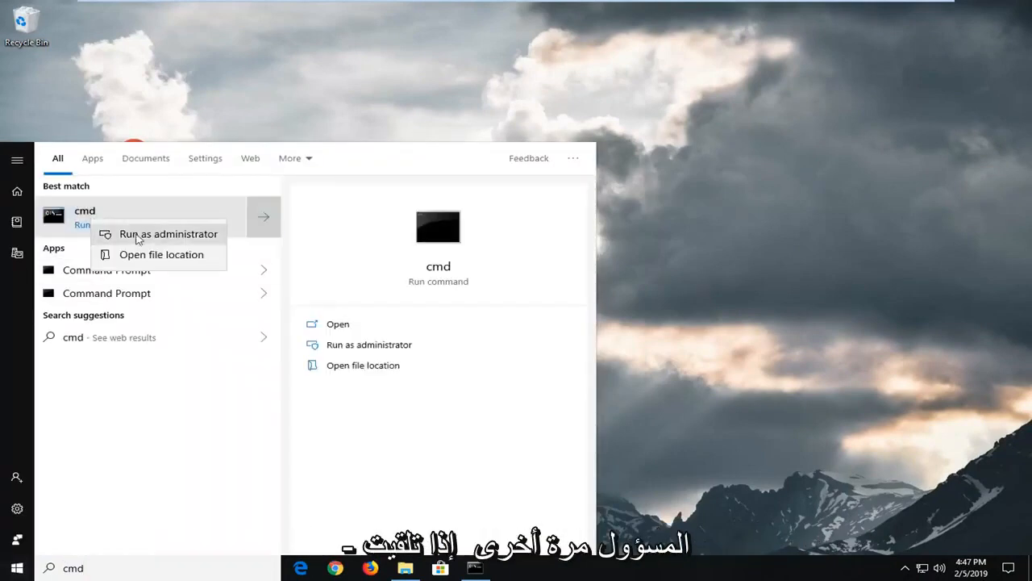
pyautogui.click(168, 234)
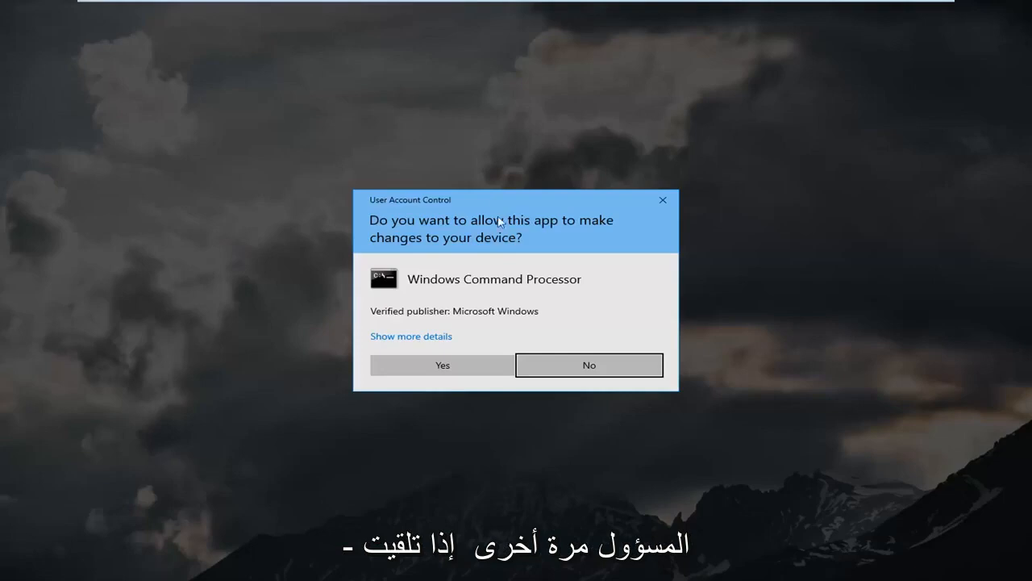
pyautogui.click(442, 365)
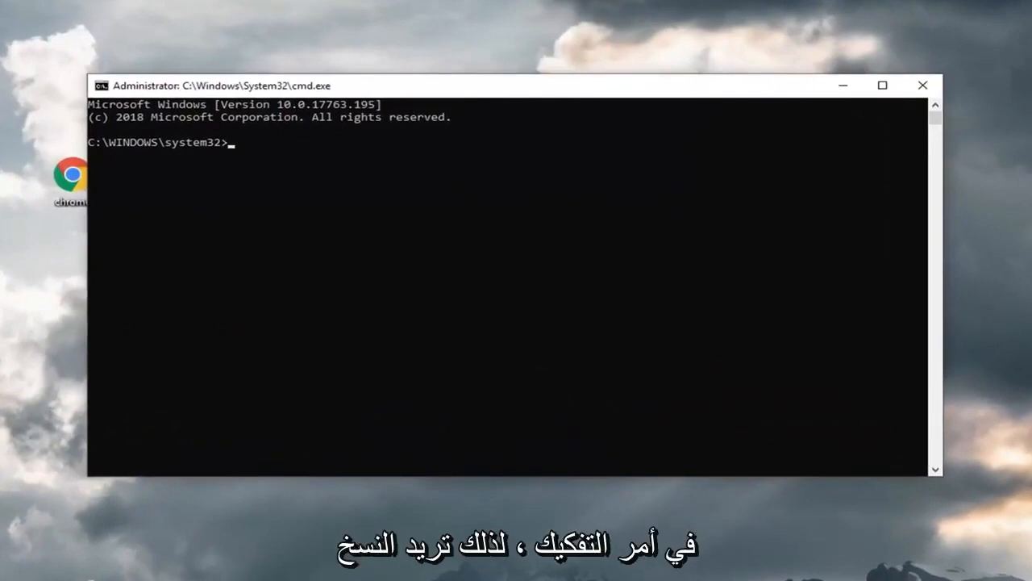
pyautogui.moveTo(573, 145)
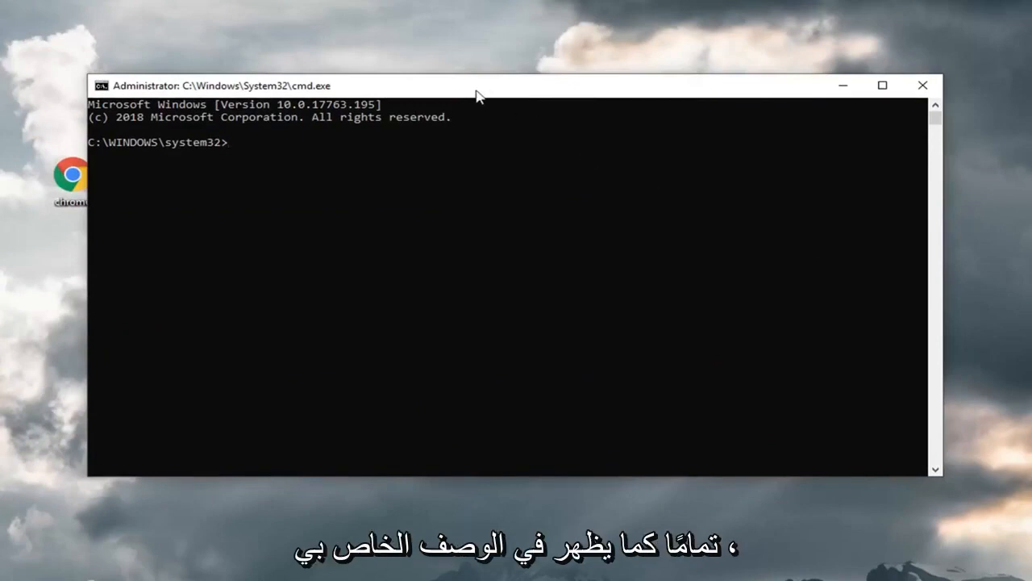
pyautogui.moveTo(538, 90)
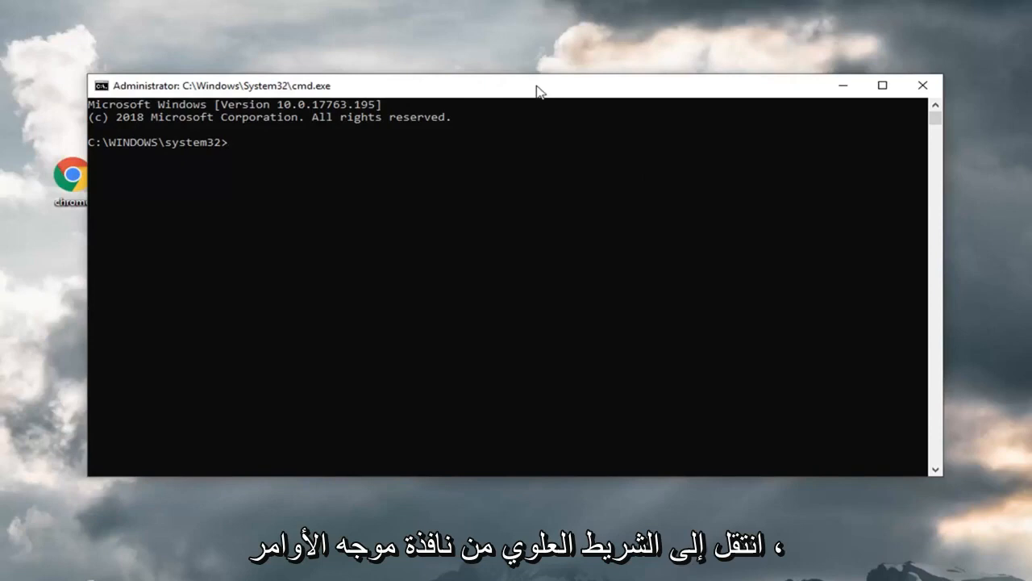
# - Paste and run DISM.exe /Online /Cleanup-image /Restorehealth via the title-bar Edit menu
pyautogui.rightClick(541, 85)
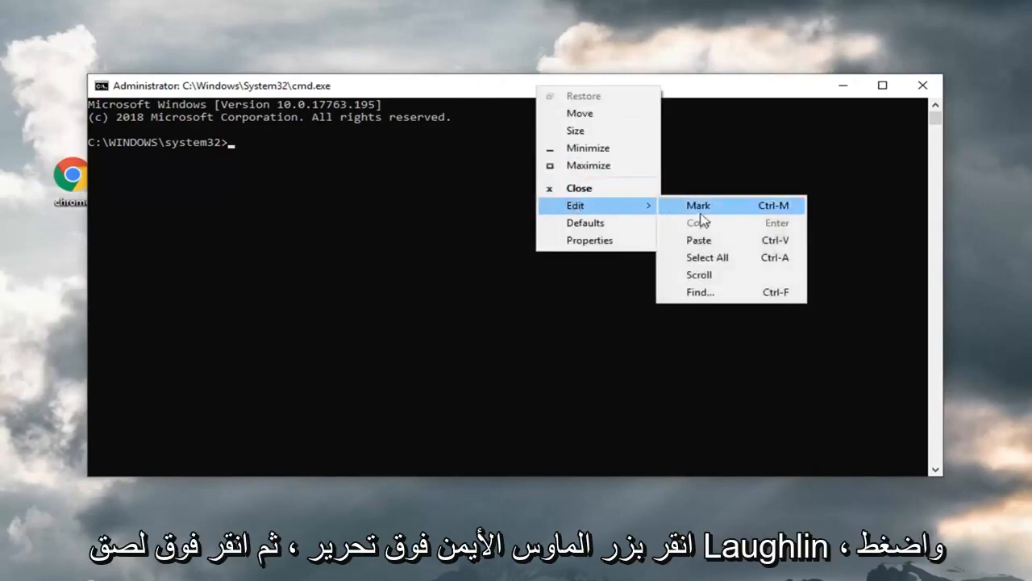
pyautogui.click(698, 240)
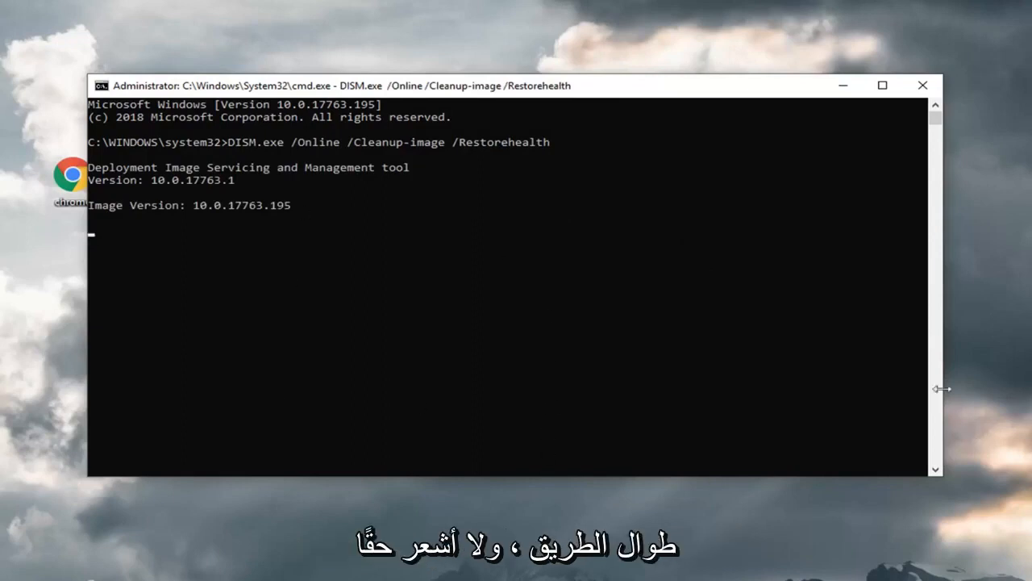
pyautogui.moveTo(381, 156)
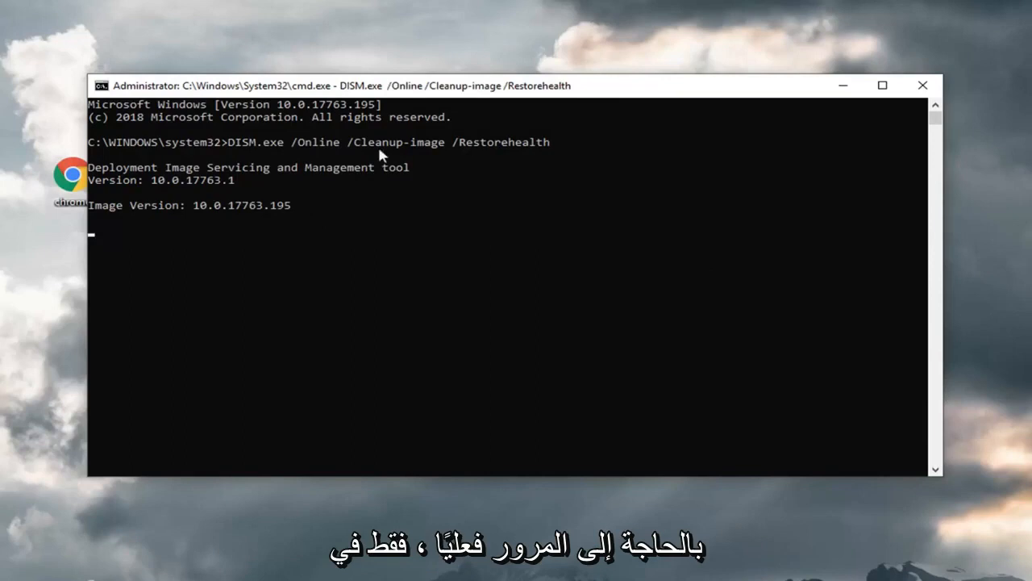
pyautogui.moveTo(373, 304)
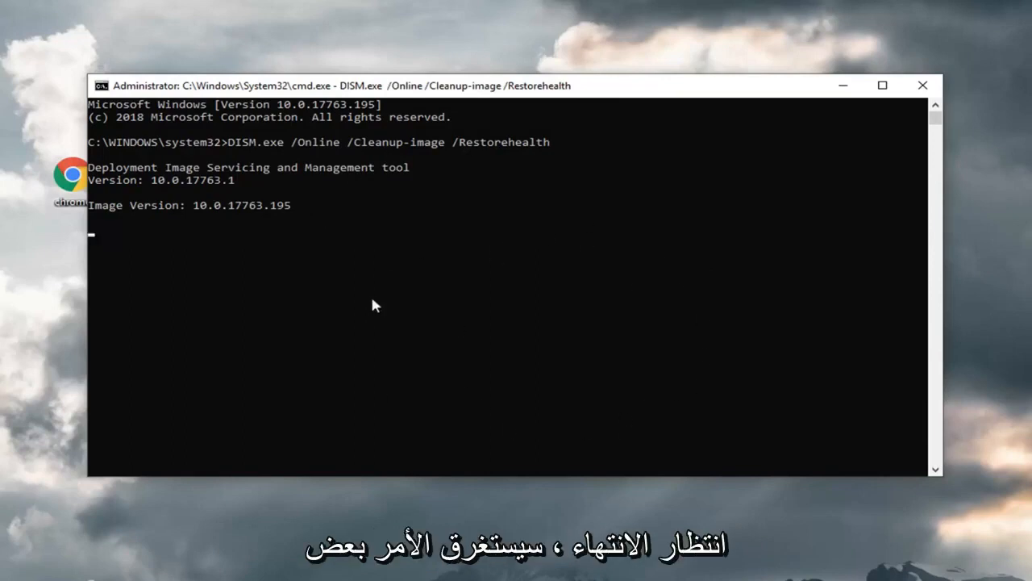
pyautogui.moveTo(294, 296)
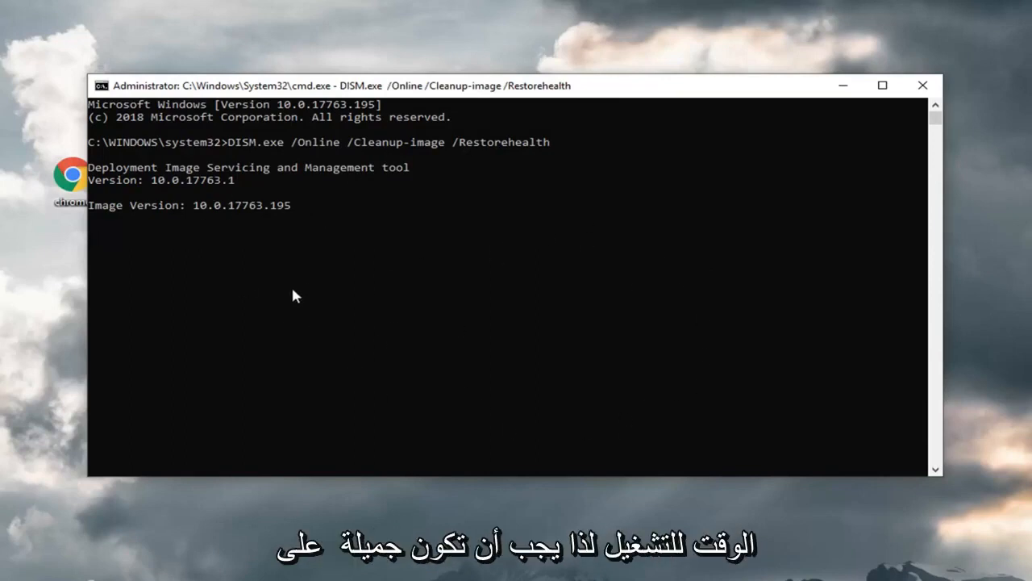
pyautogui.moveTo(273, 281)
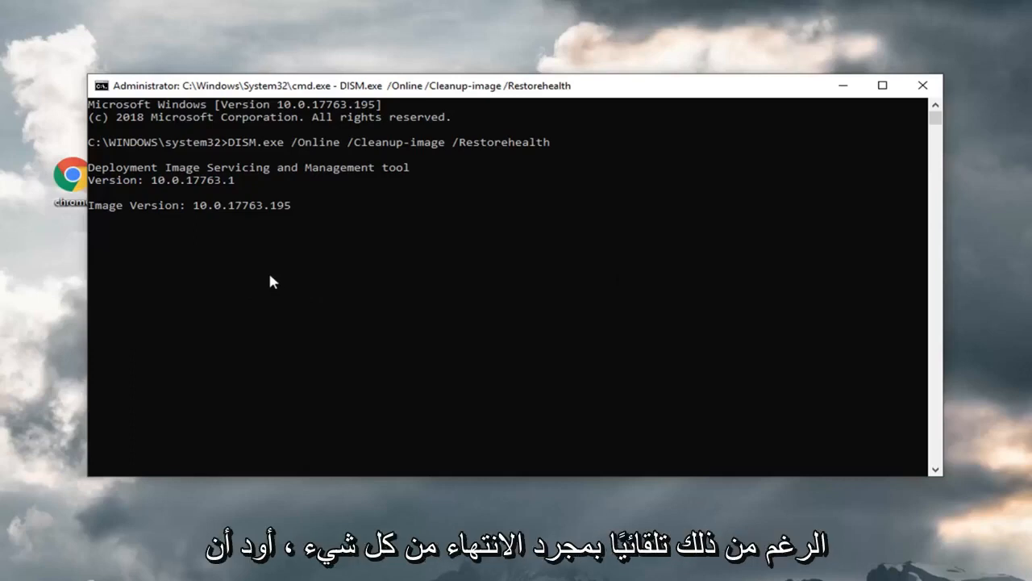
pyautogui.moveTo(236, 307)
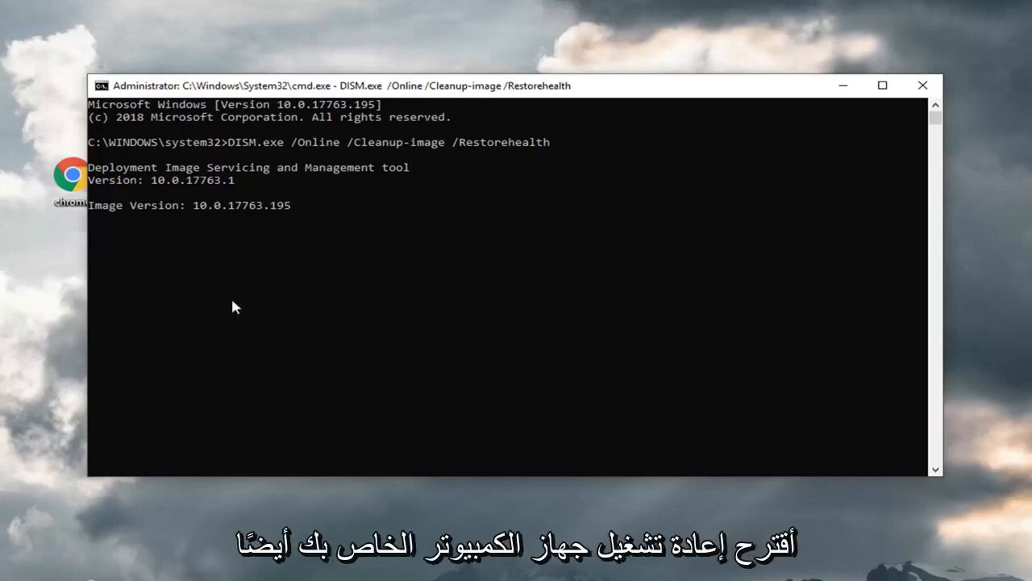